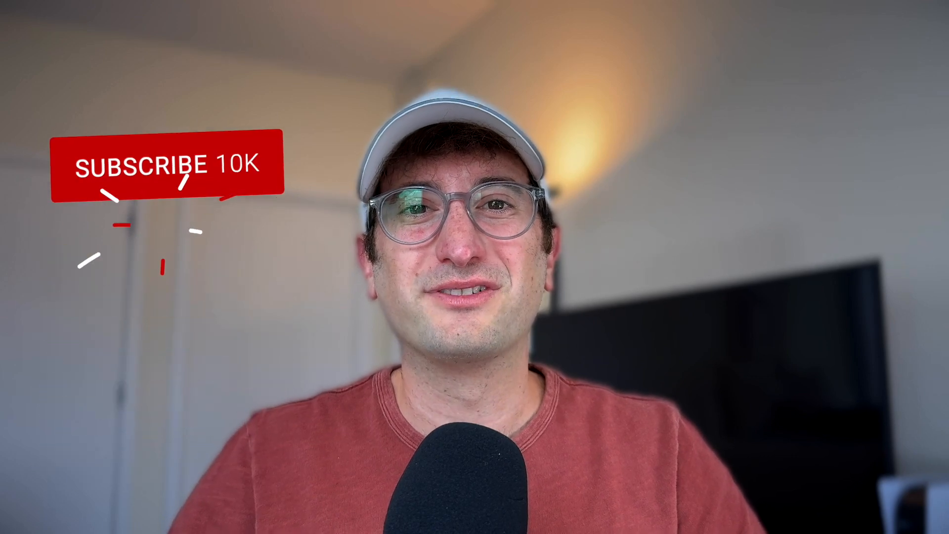
click(159, 164)
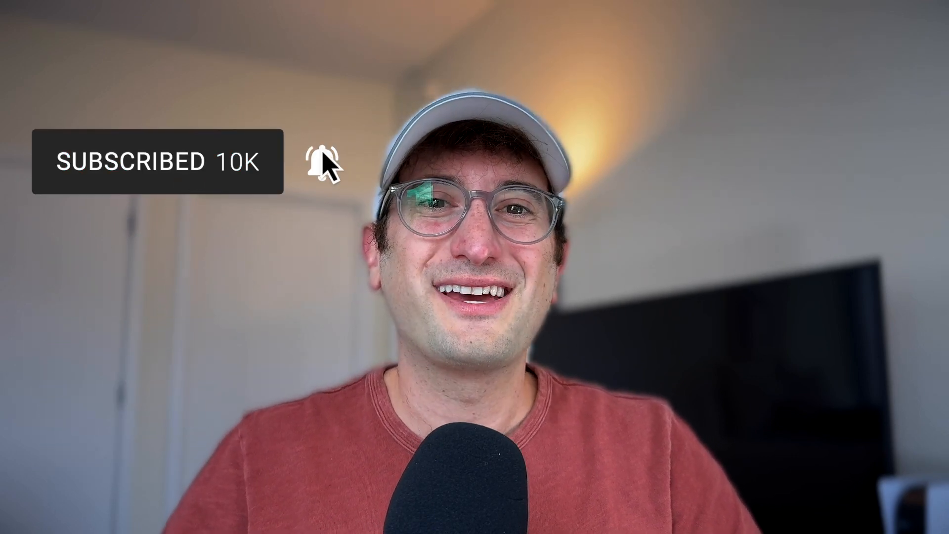